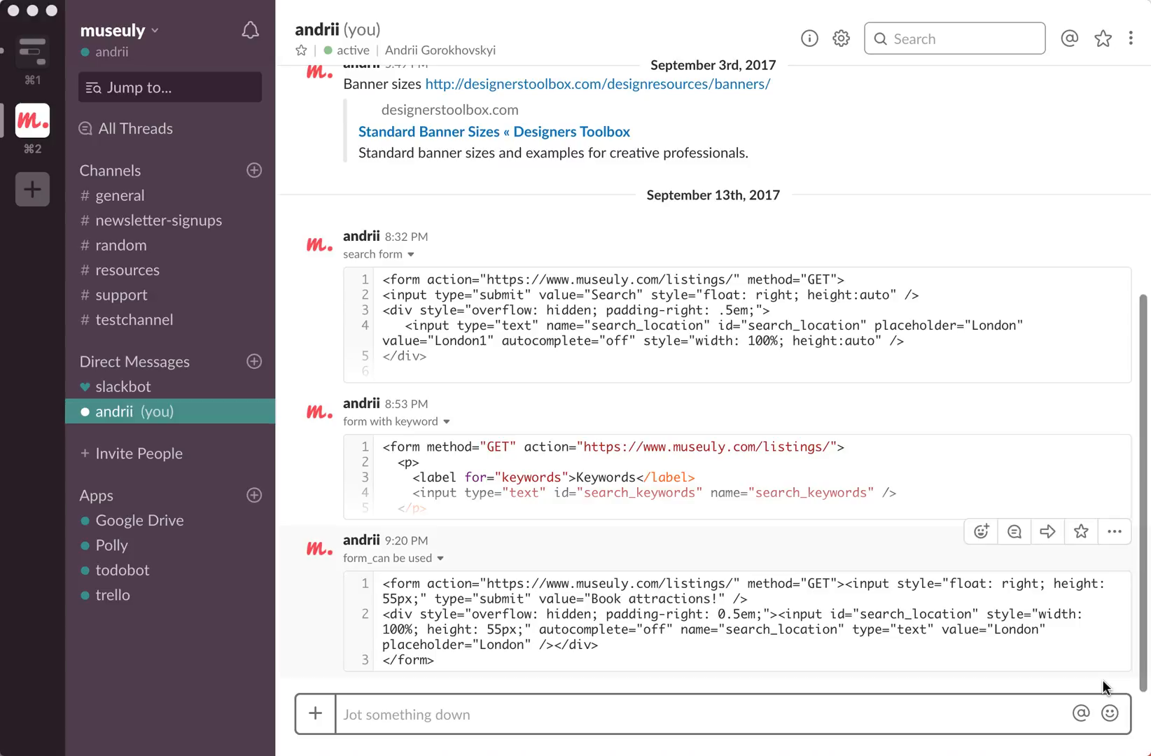
mouse_move(933, 712)
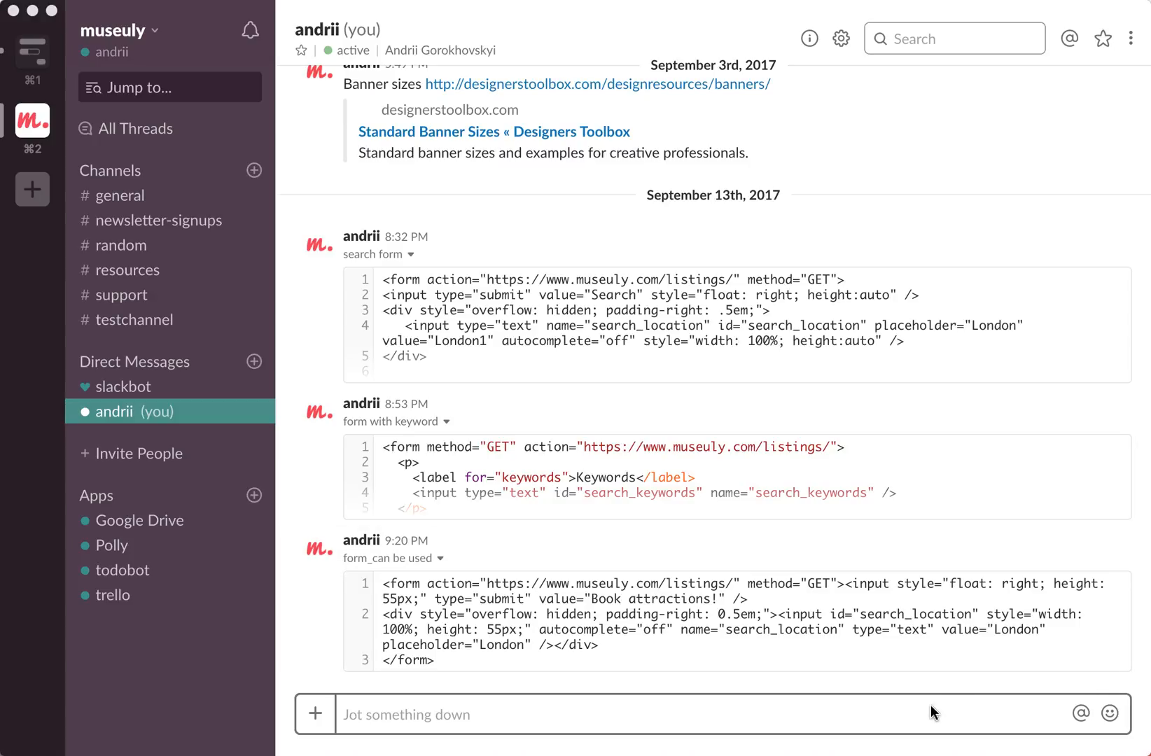
mouse_move(924, 704)
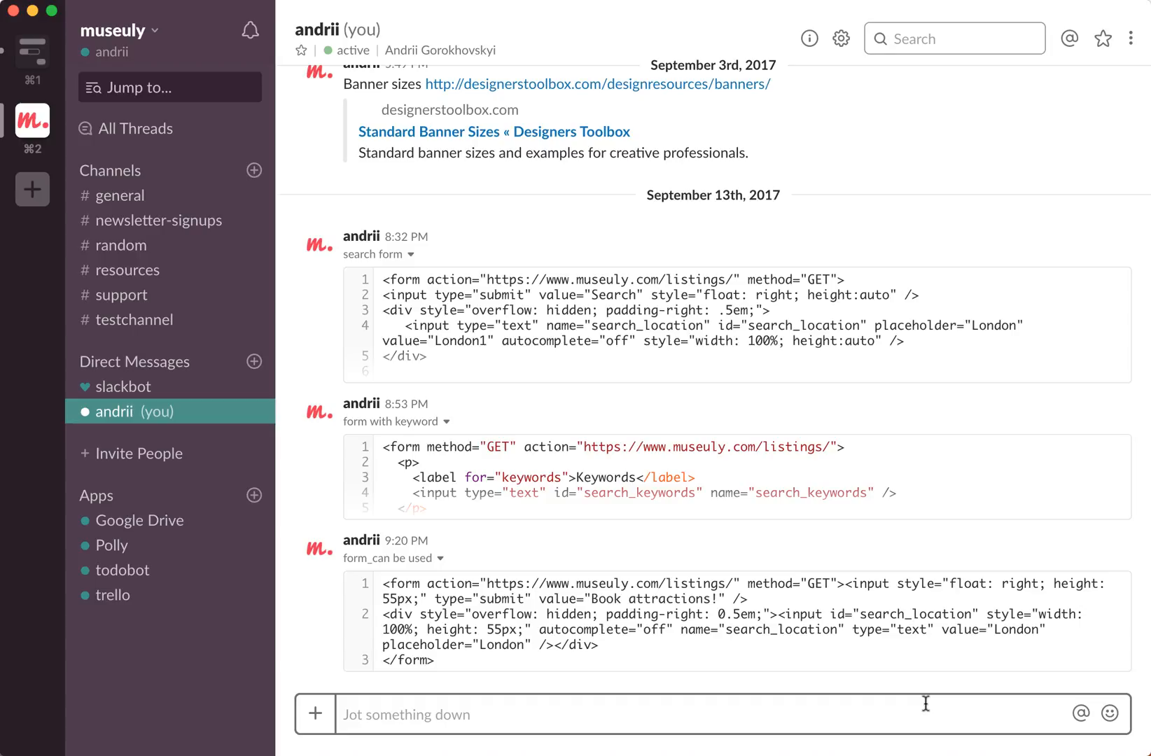
mouse_move(556, 427)
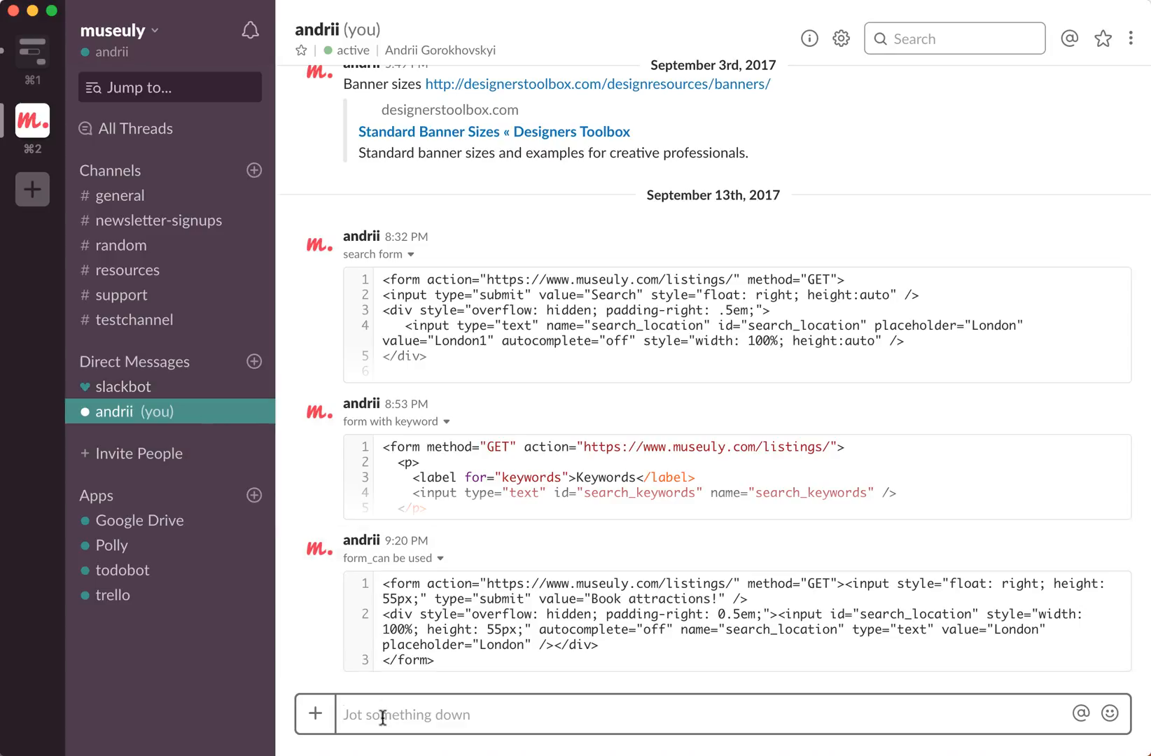
Send /call in the self DM, getting Slackbot's reply that calling yourself isn't possible.
text(/c)
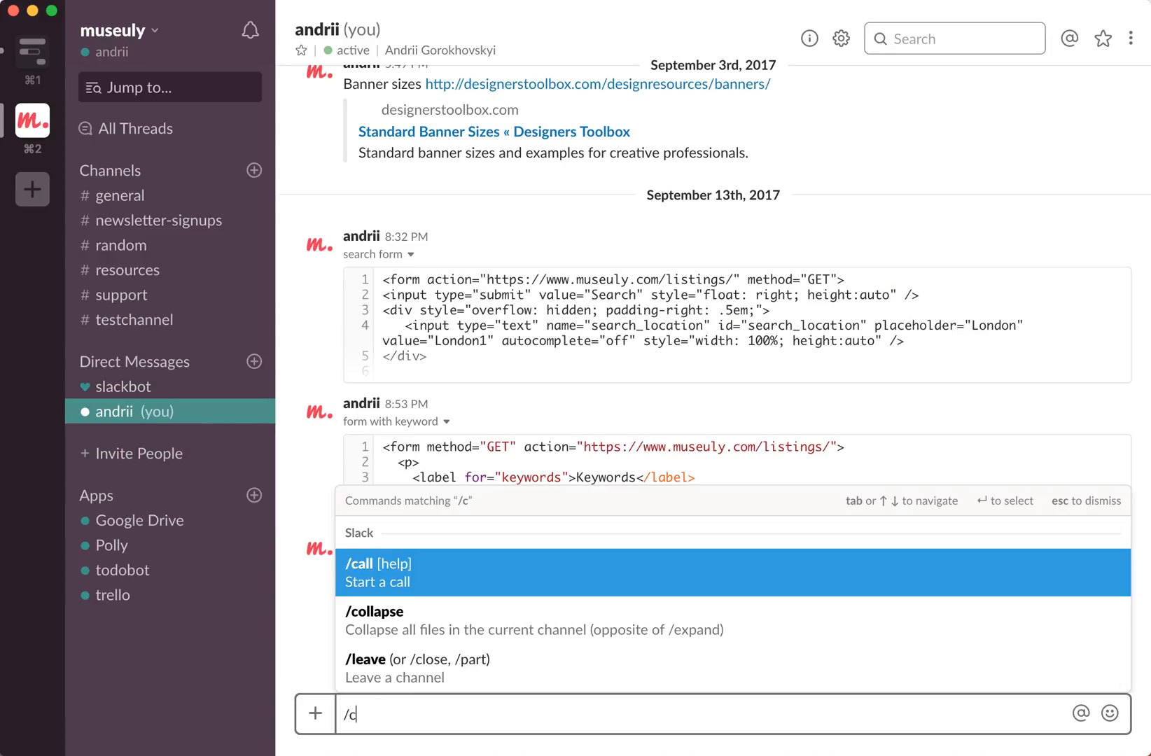
text(all)
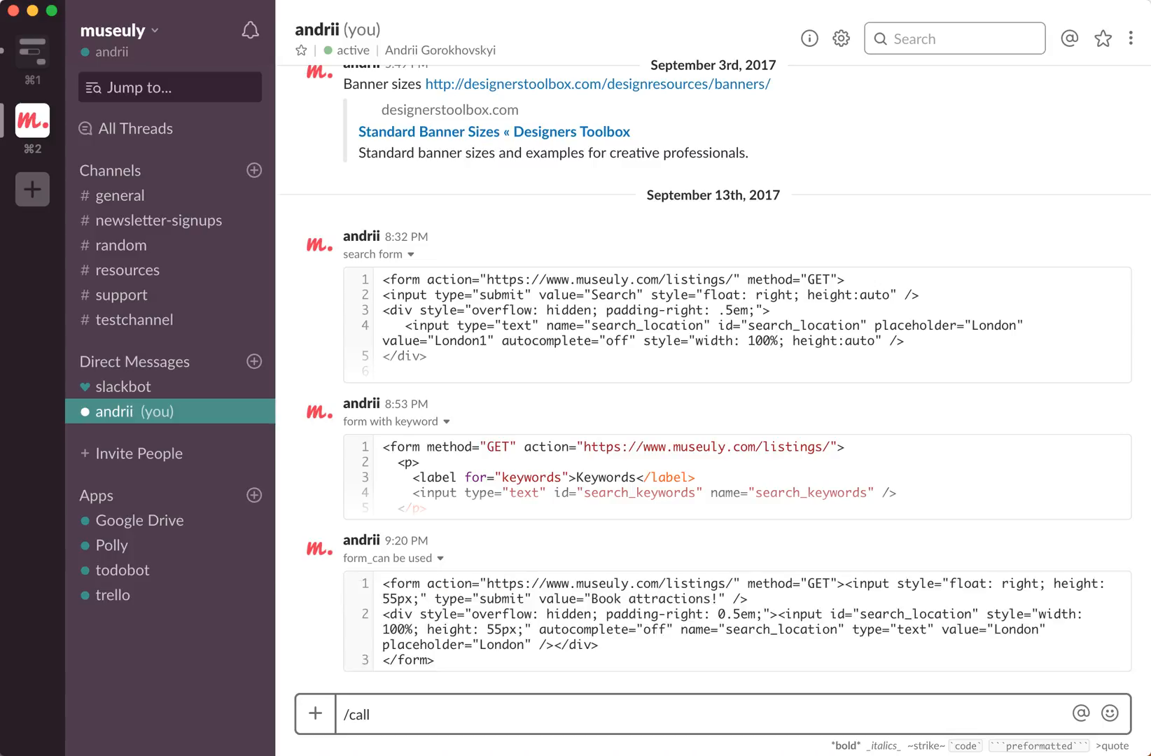
key(Return)
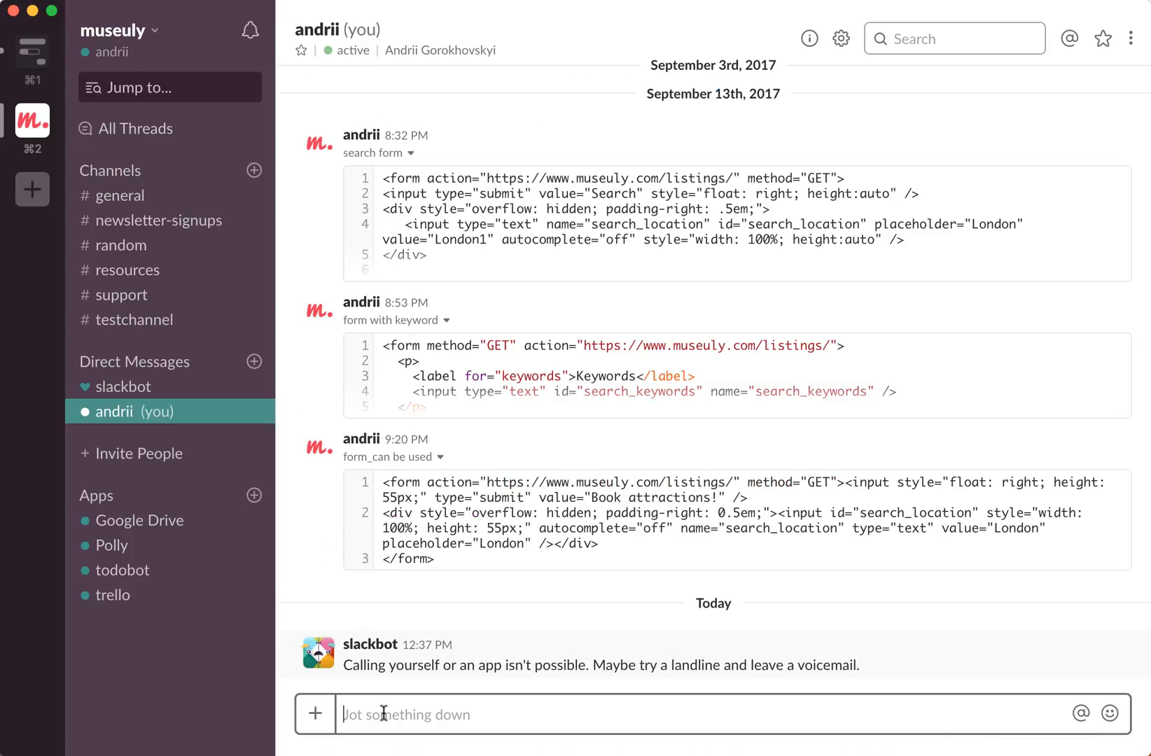
mouse_move(476, 645)
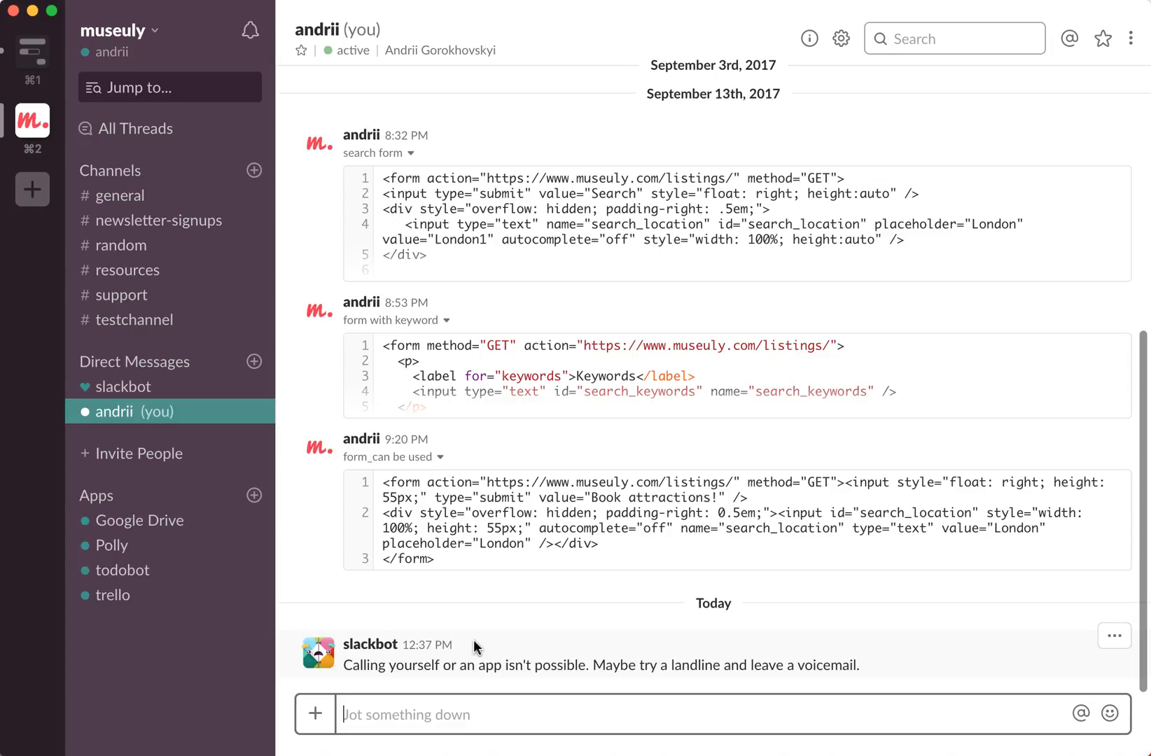
mouse_move(132, 386)
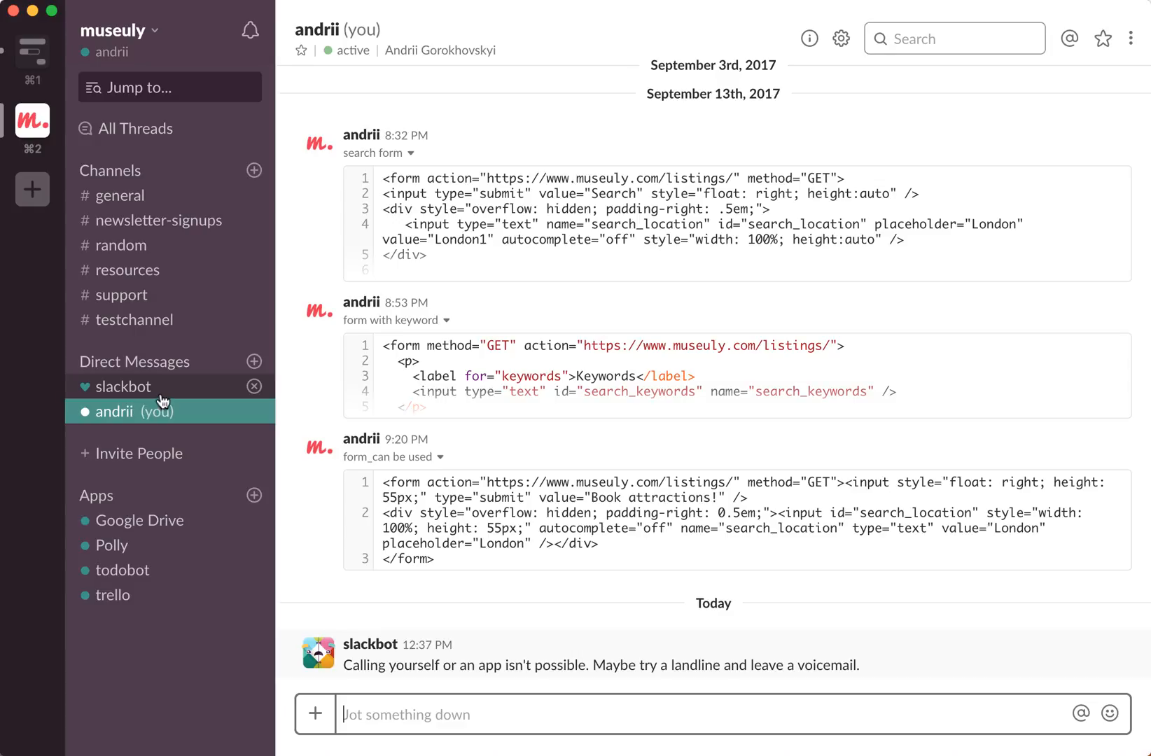
mouse_move(202, 205)
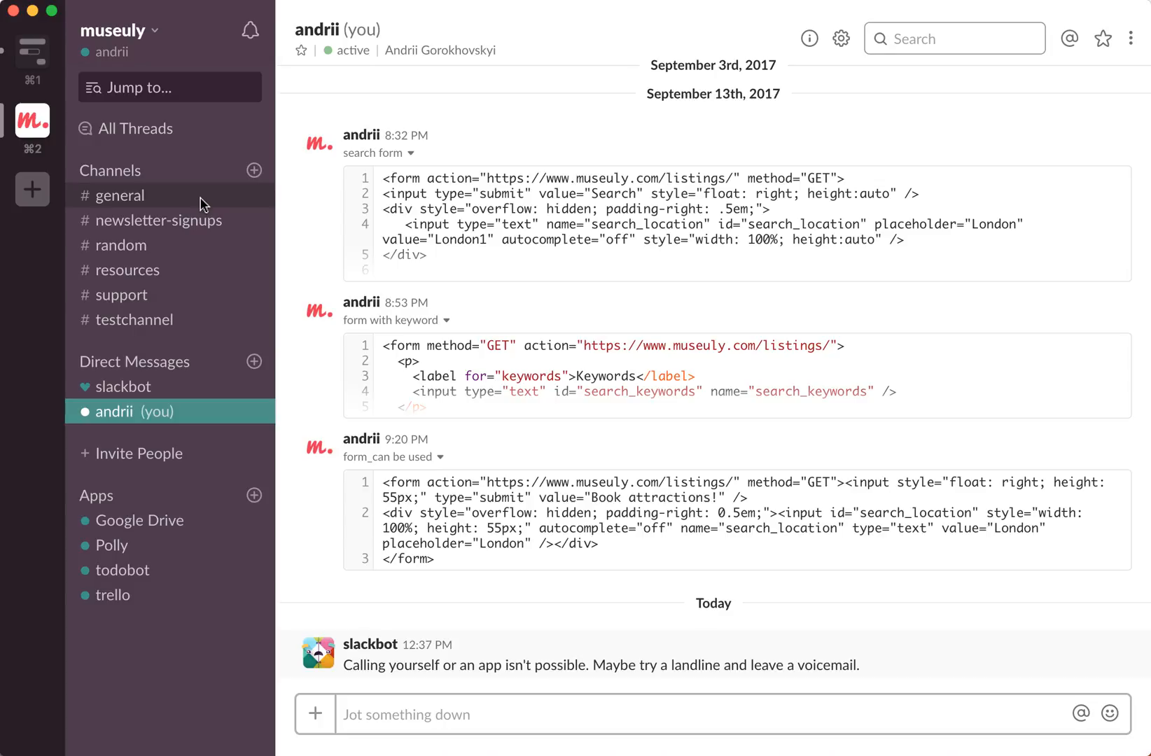
Send /call in #general, getting Slackbot's reply that group calls aren't on the free plan.
click(122, 194)
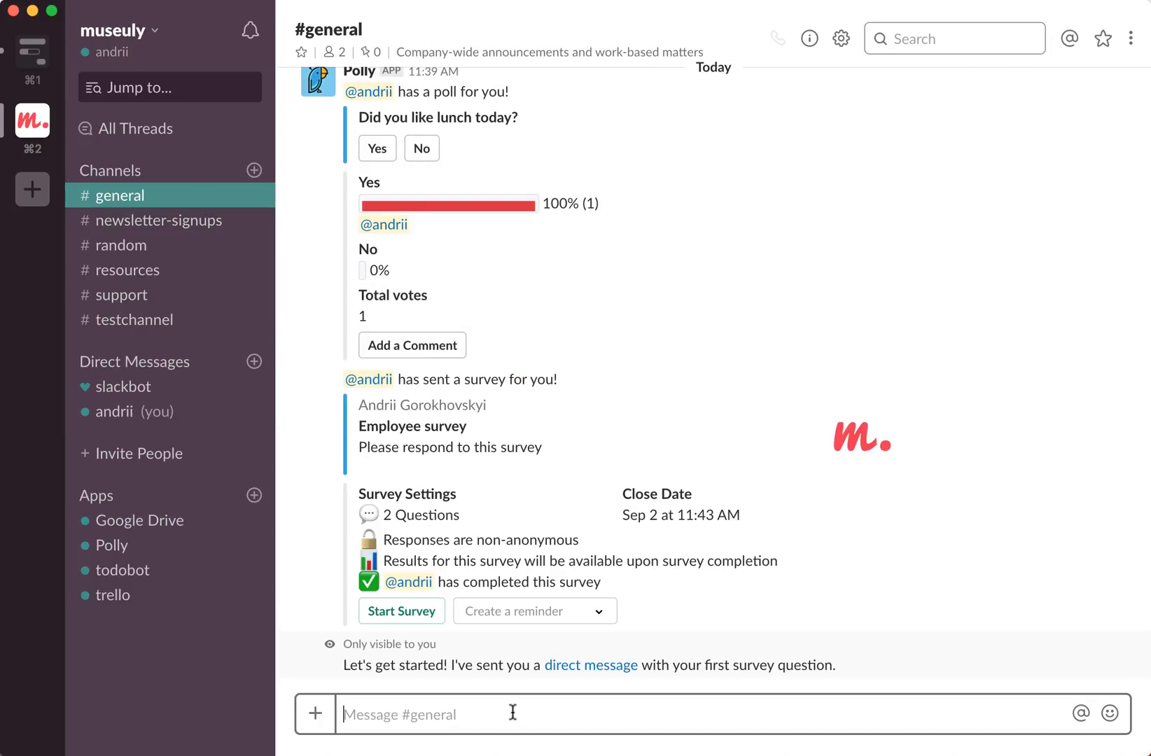
text(/call)
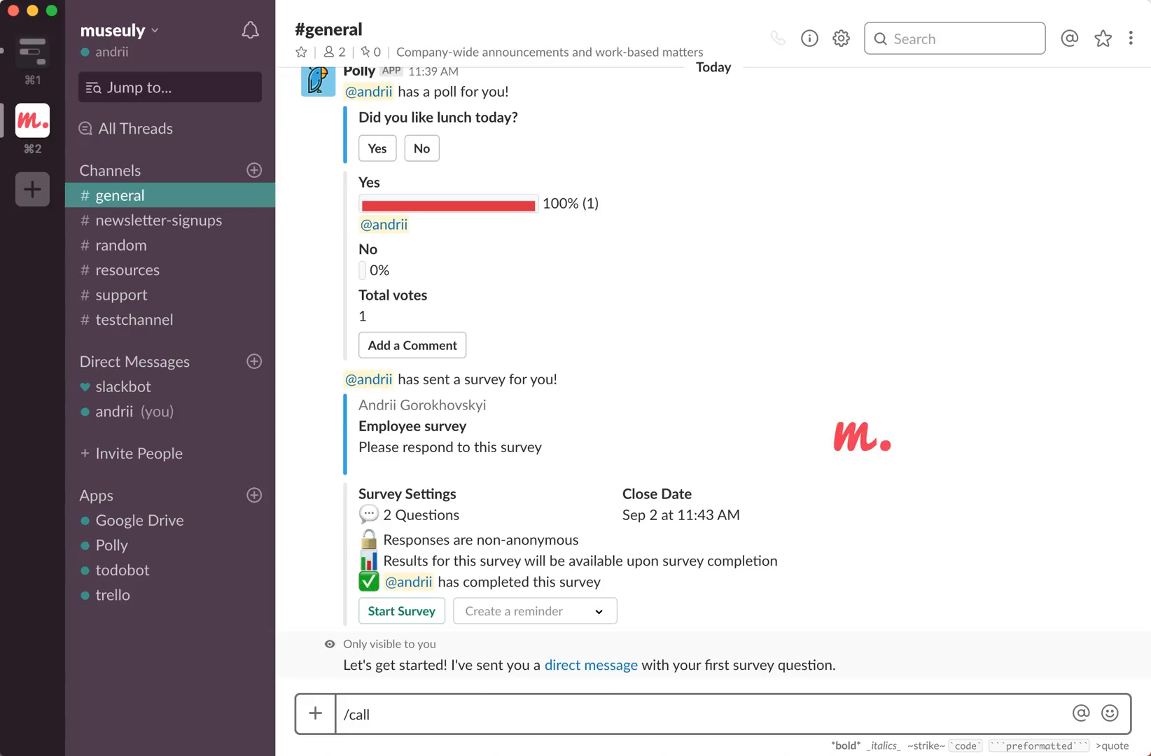
key(Return)
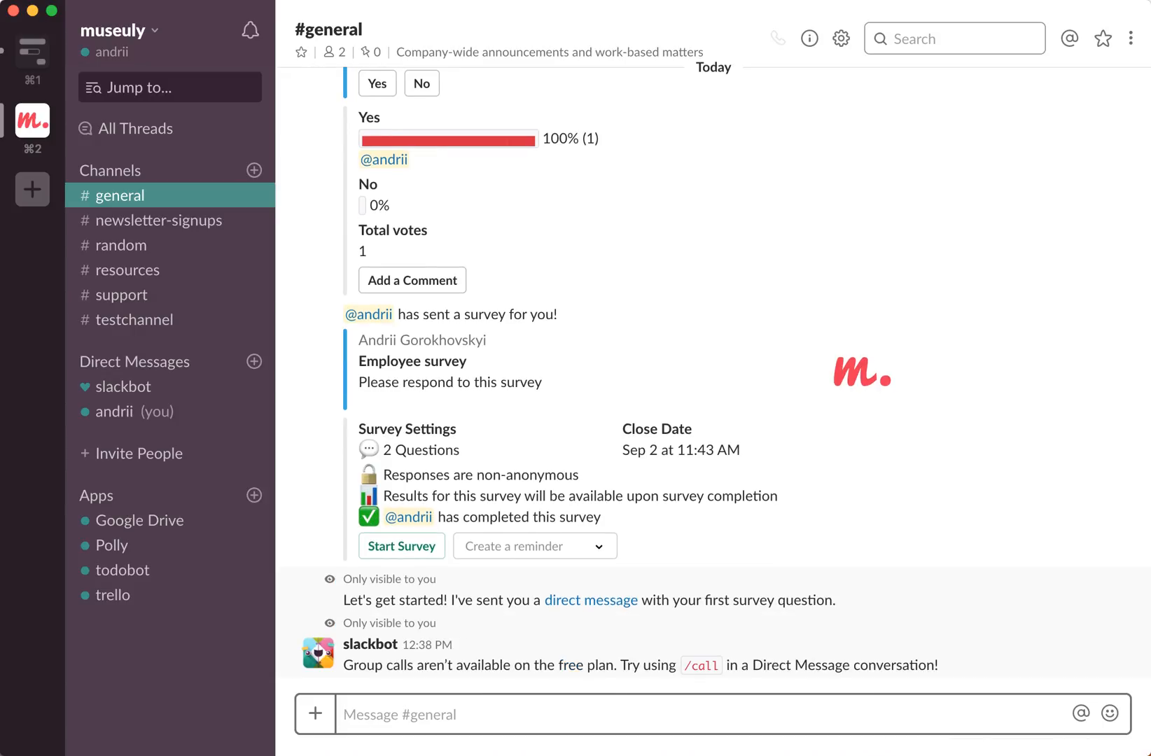
mouse_move(643, 662)
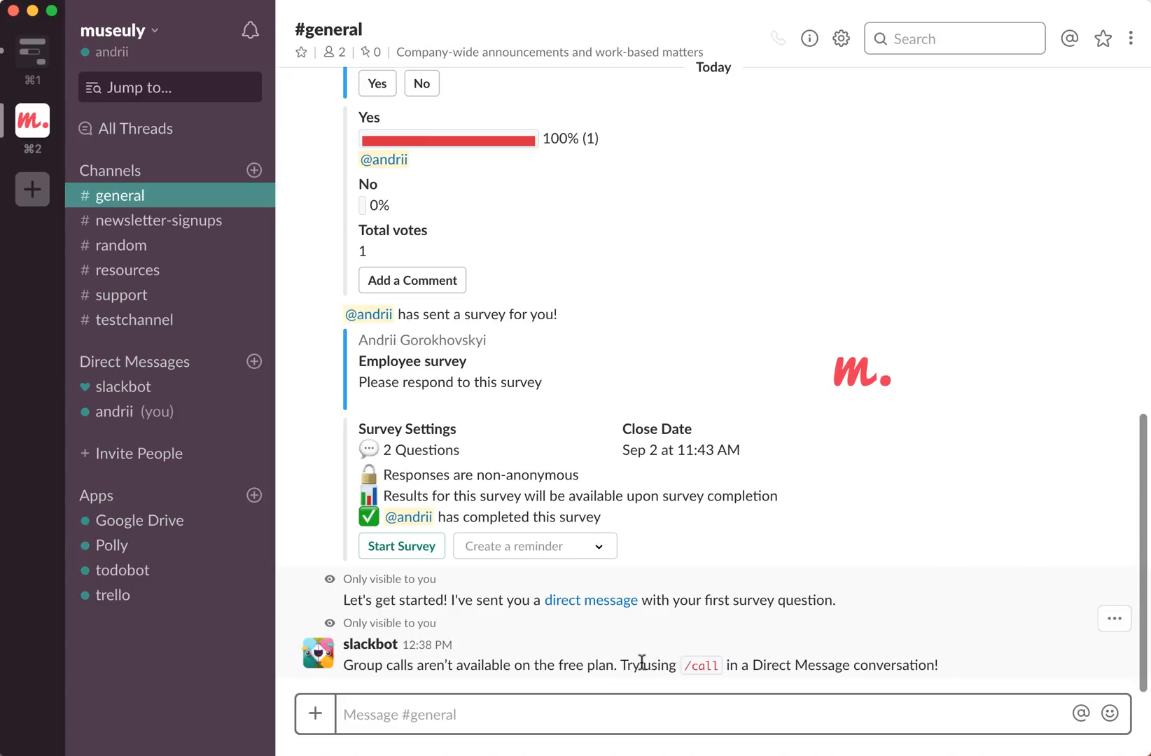
mouse_move(612, 665)
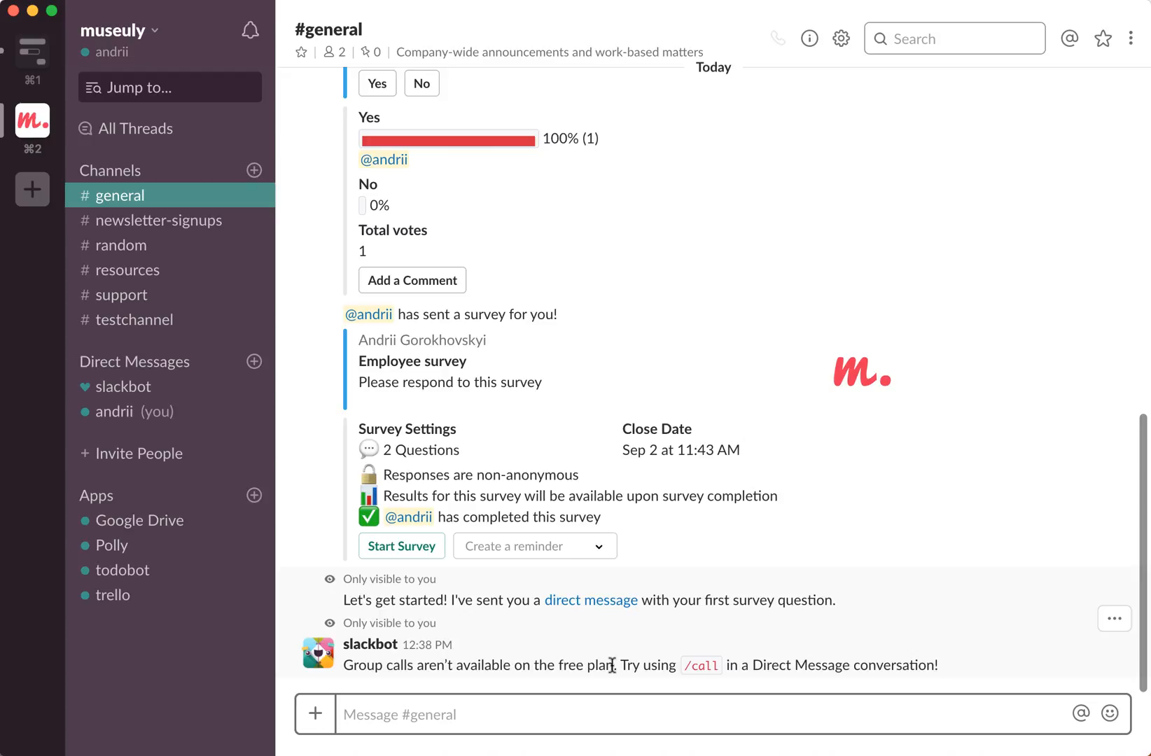
mouse_move(489, 384)
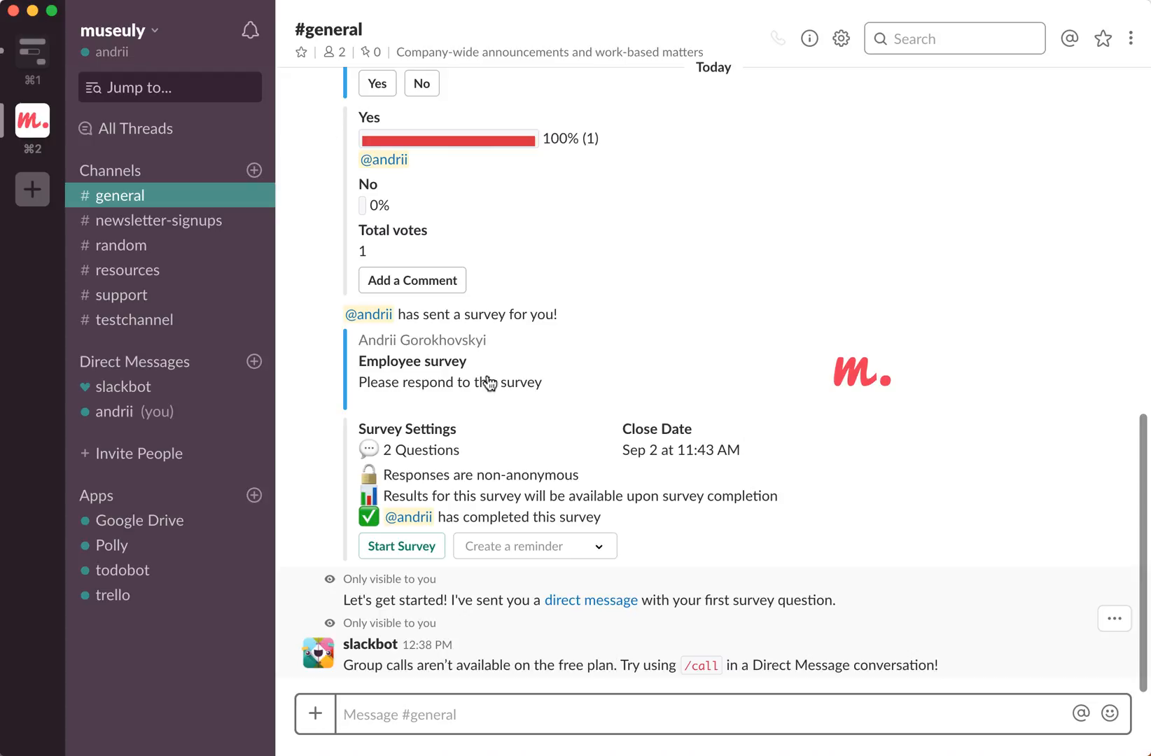
mouse_move(161, 245)
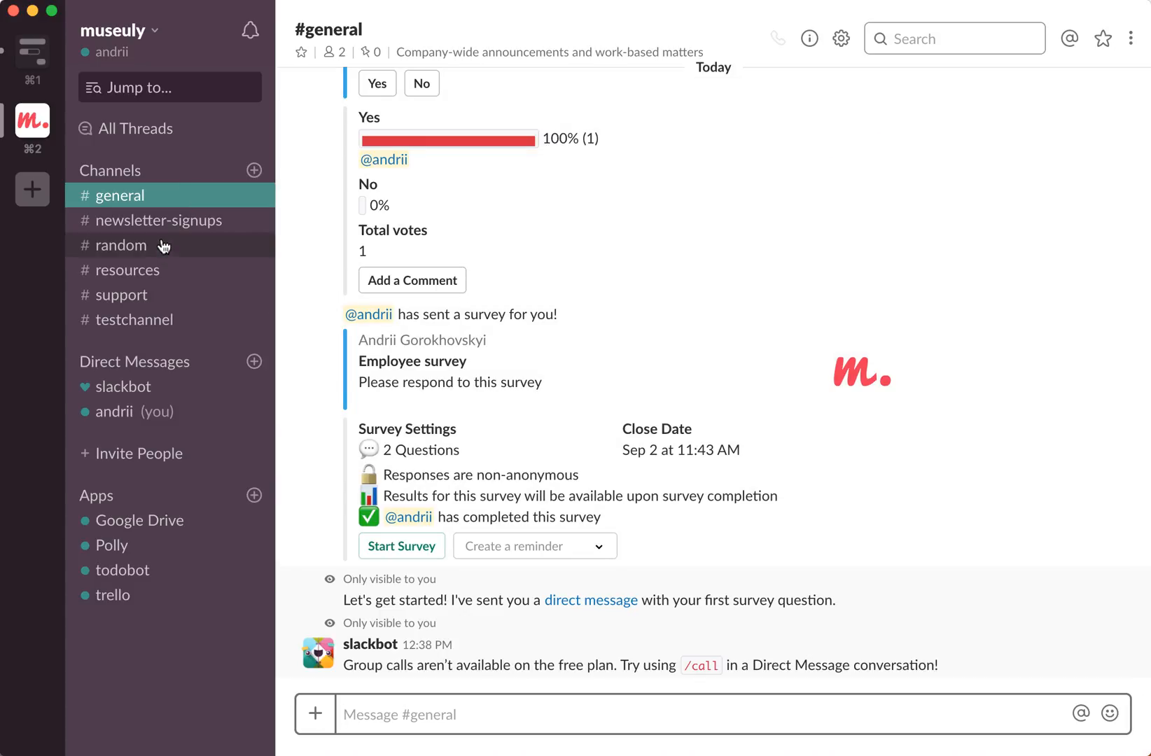
mouse_move(1053, 8)
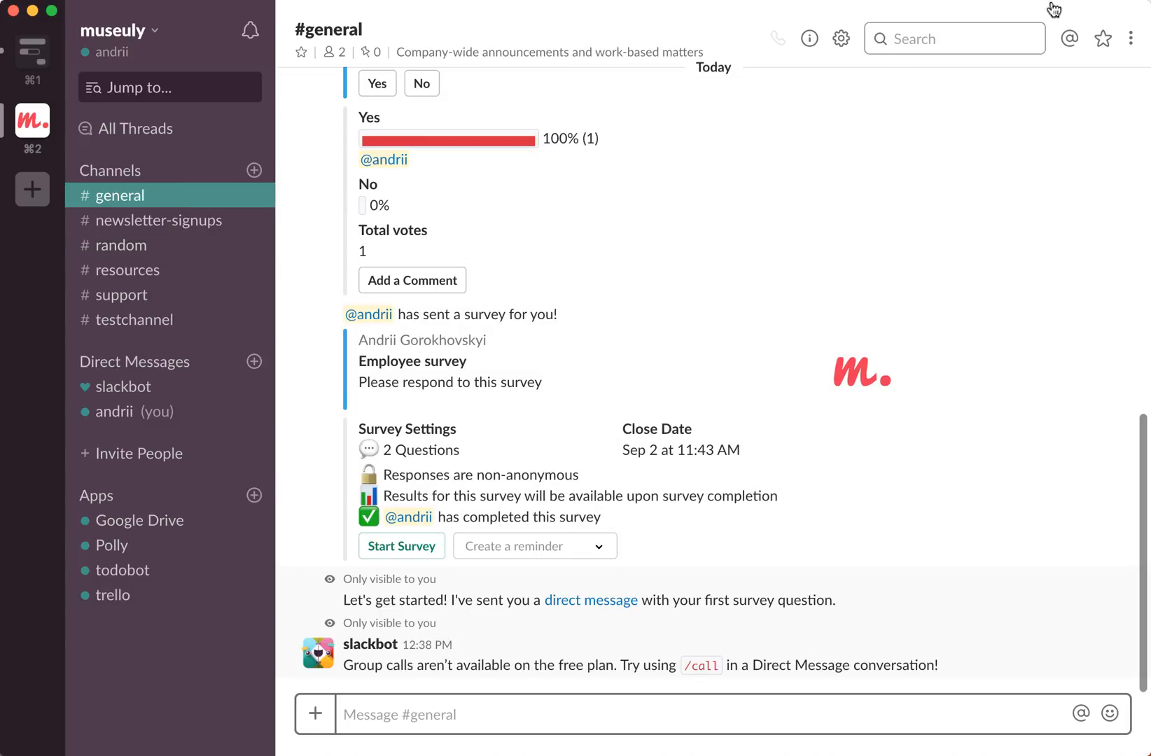